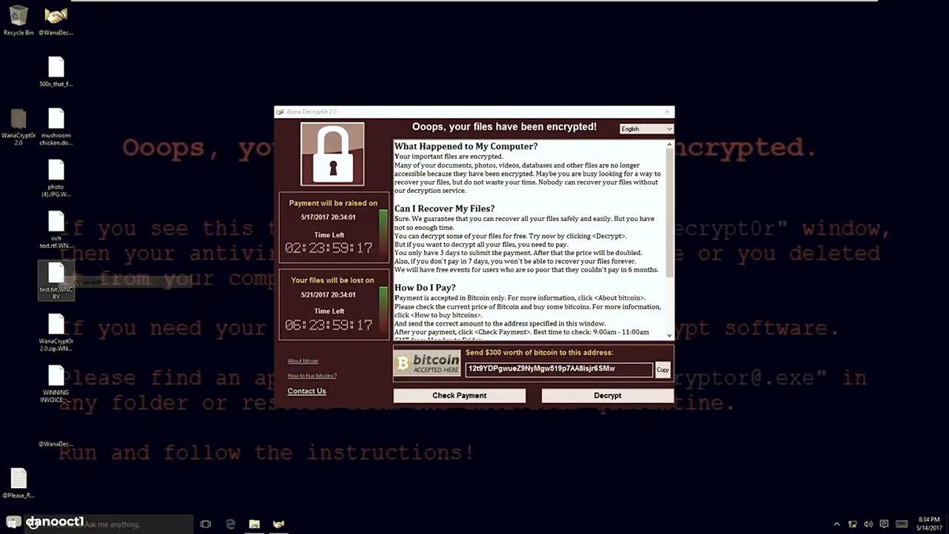
{"action": "double_click", "coordinate": [56, 274]}
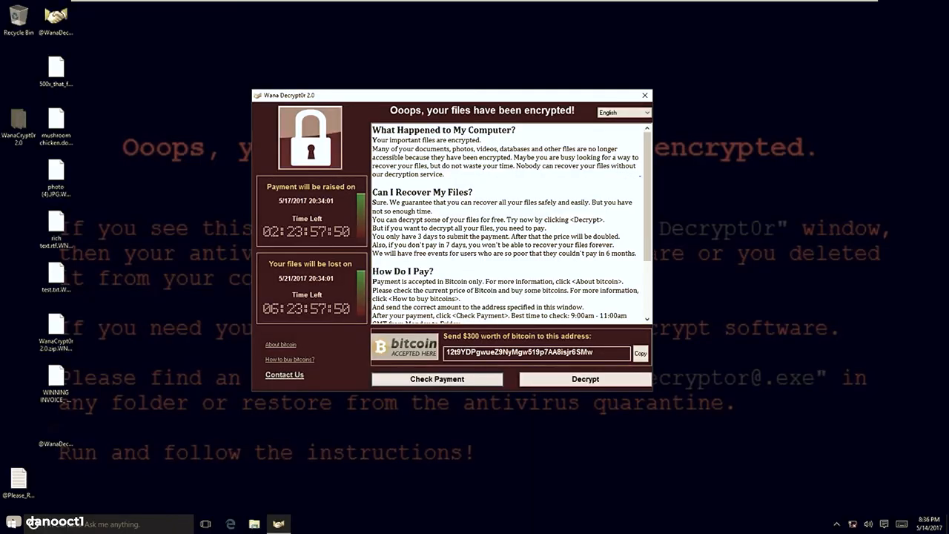
{"action": "scroll", "scroll_direction": "down", "scroll_amount": 3}
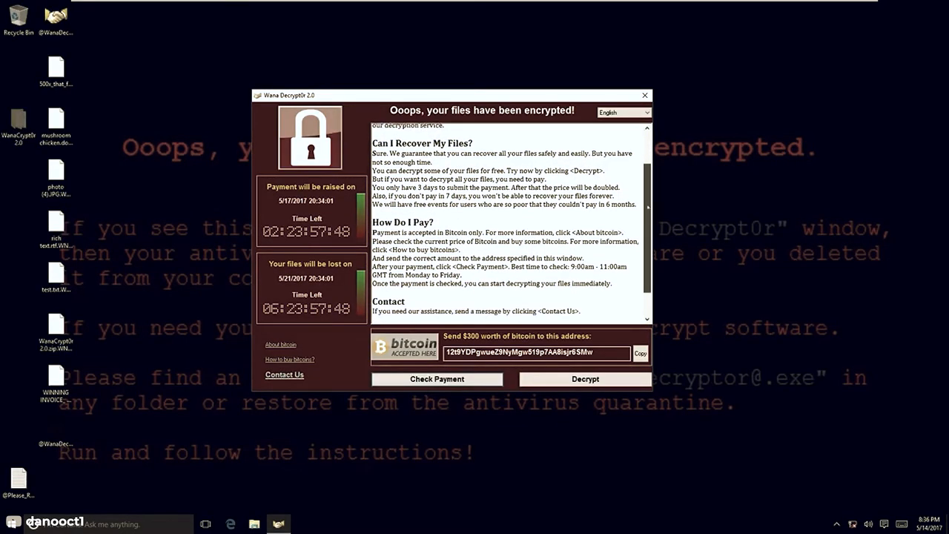